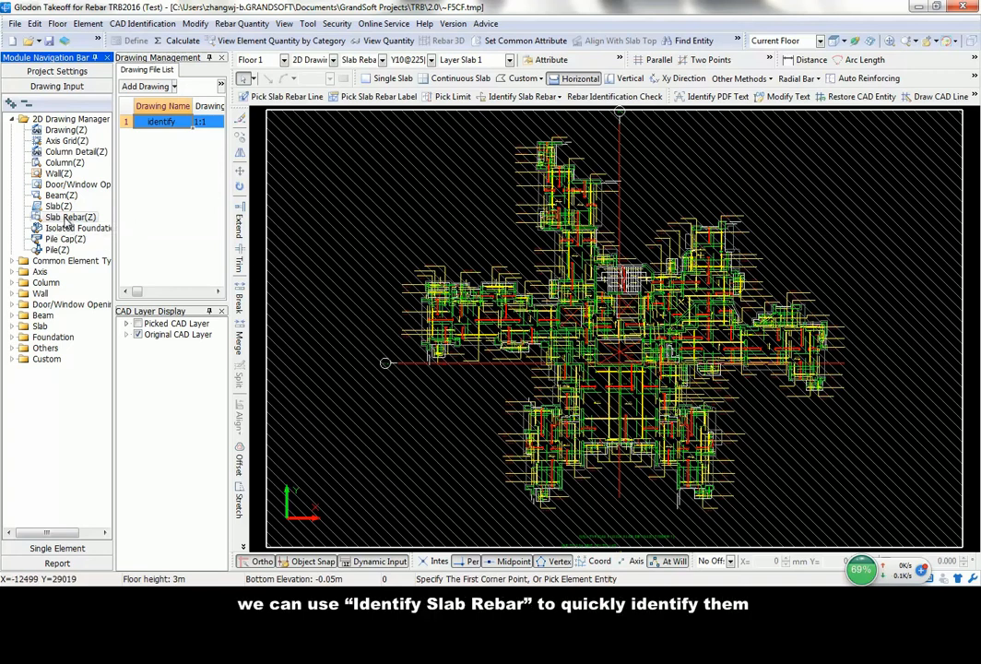
Run the slab rebar identification on the CAD lines and labels in the drawing.
left_click(70, 217)
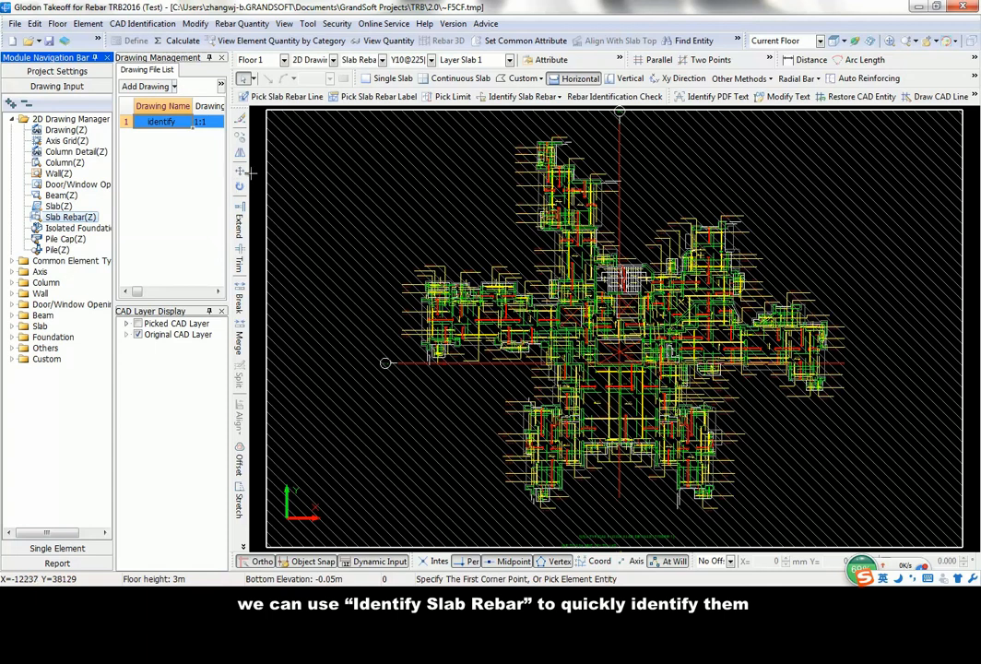
left_click(288, 96)
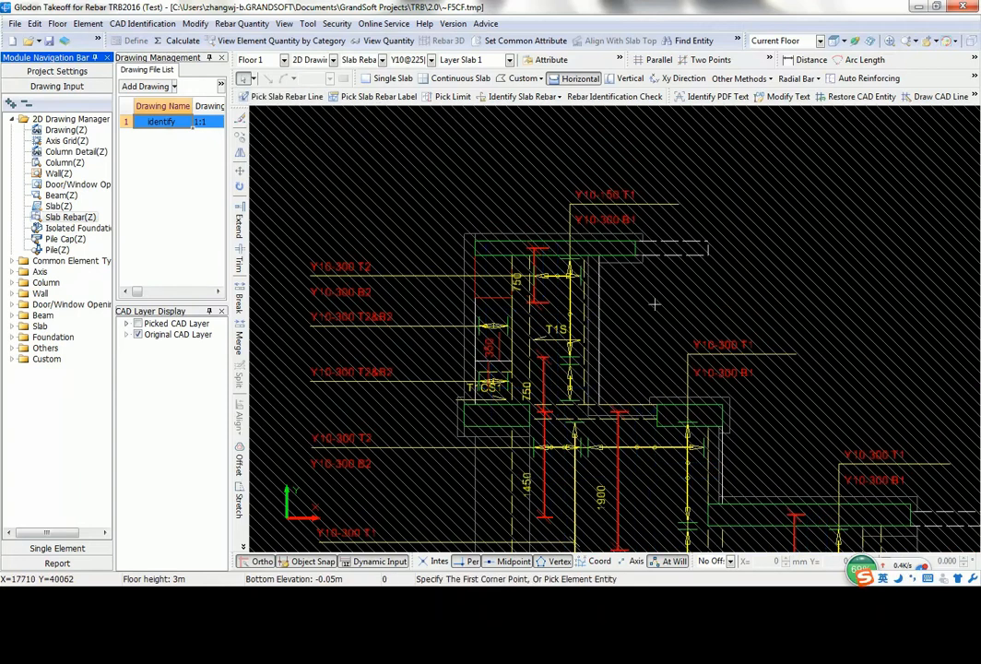
left_click(378, 96)
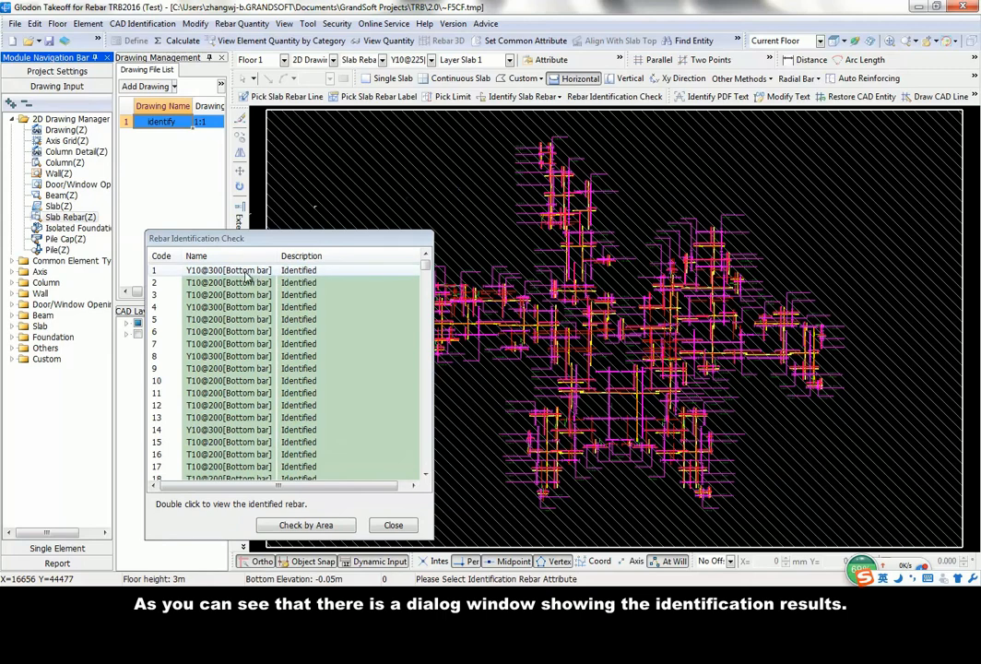
Locate the first identified bar in the drawing and scroll to the Unidentified entries.
double_click(229, 269)
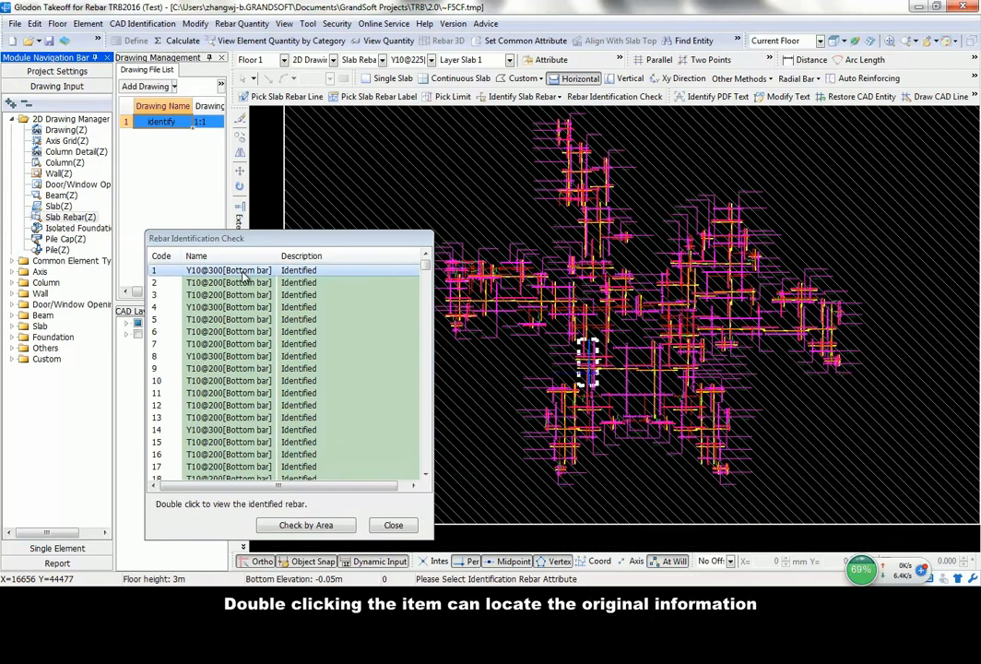
double_click(228, 270)
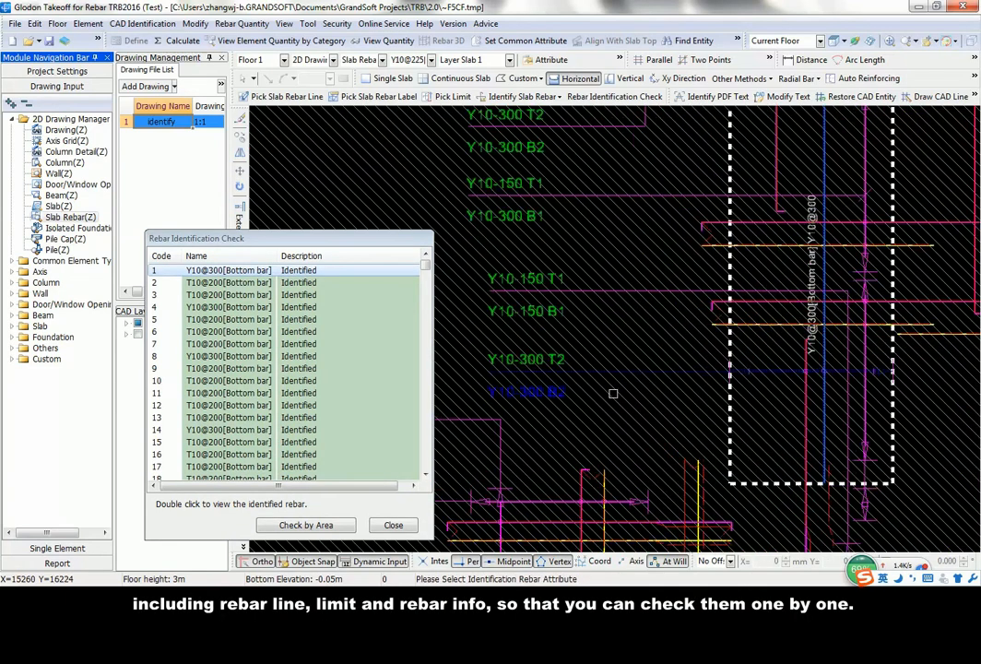
left_click(228, 282)
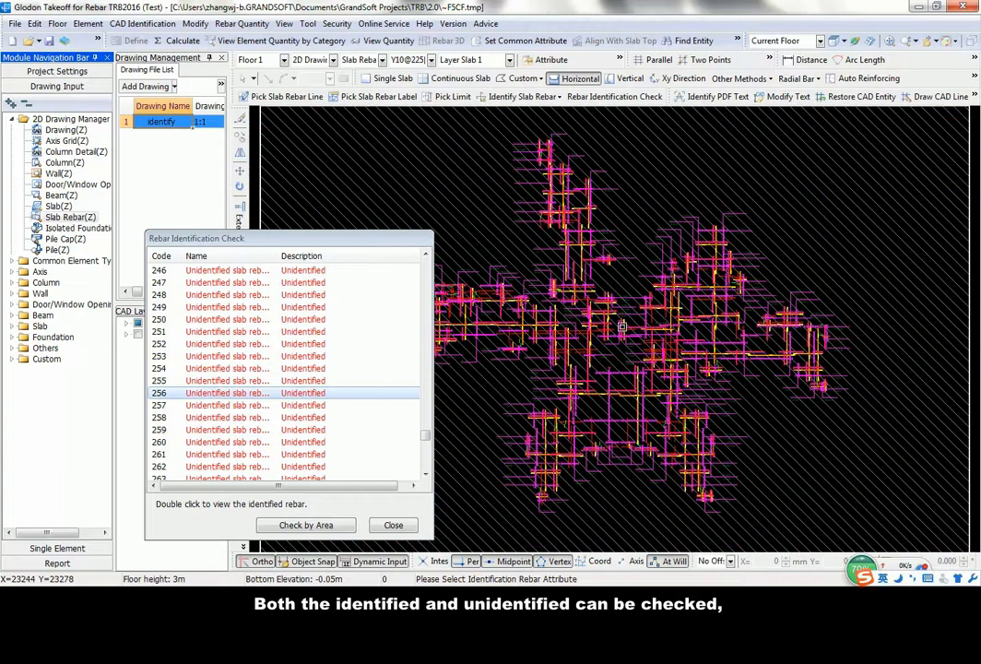
left_click(306, 524)
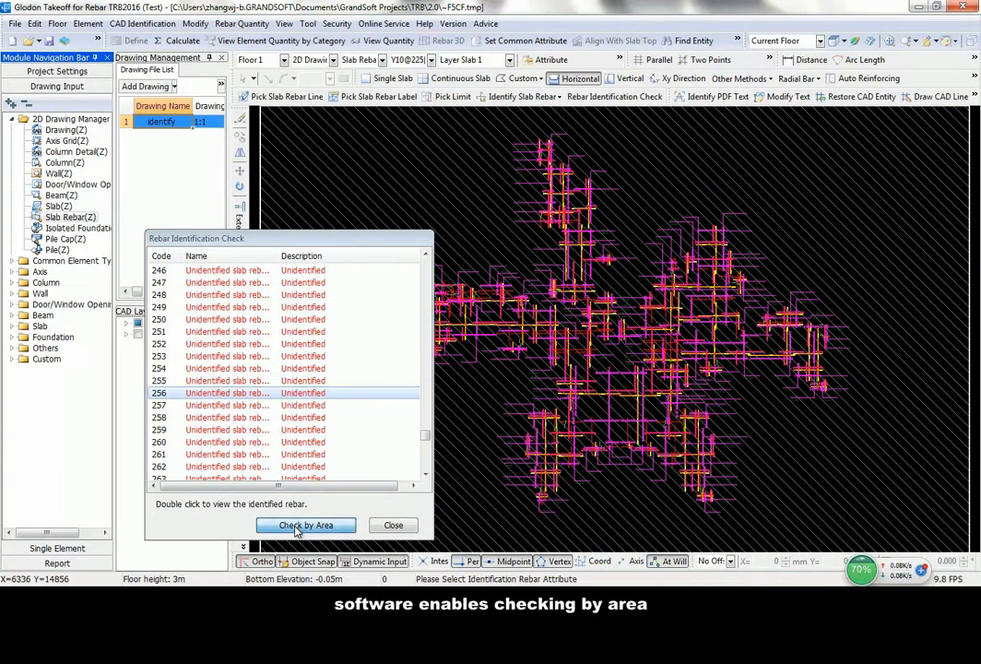
Check results by area over a windowed region, locate its unidentified bar, and close the list.
left_click(306, 524)
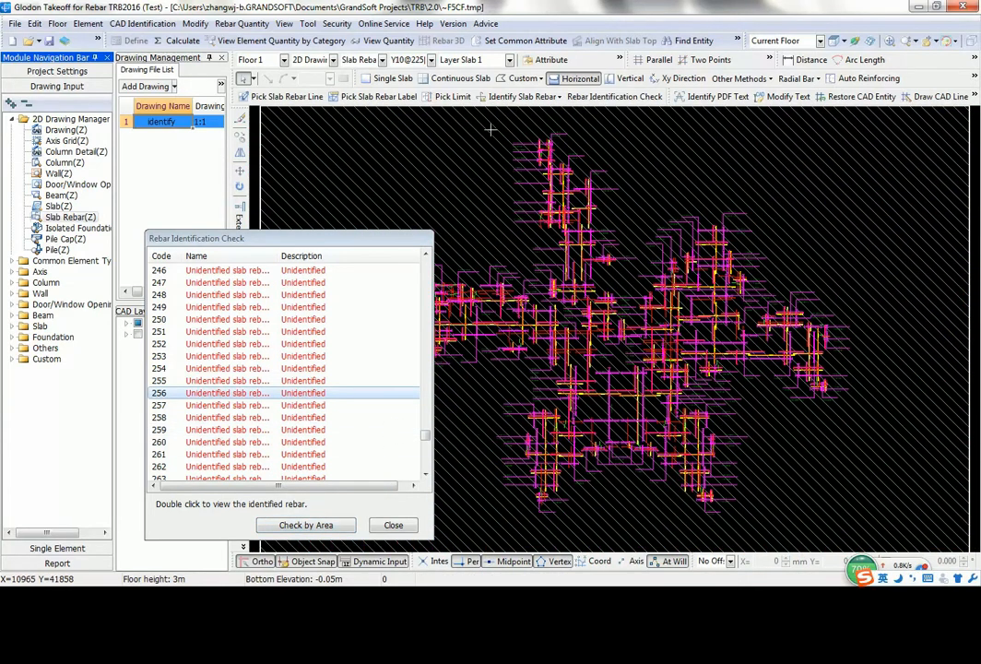
left_click_drag(490, 127, 638, 194)
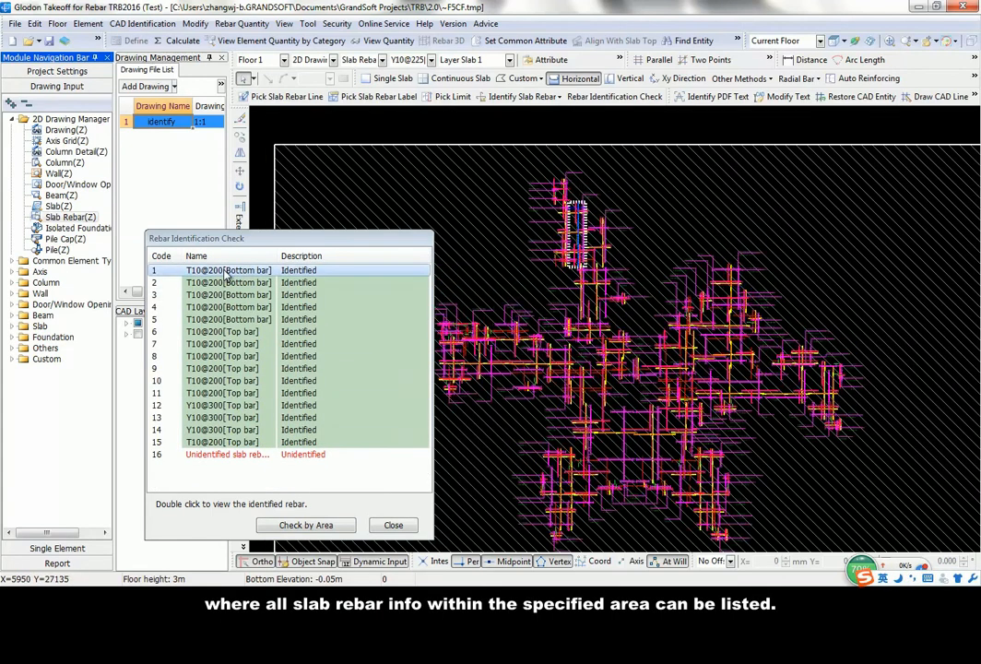
left_click(221, 453)
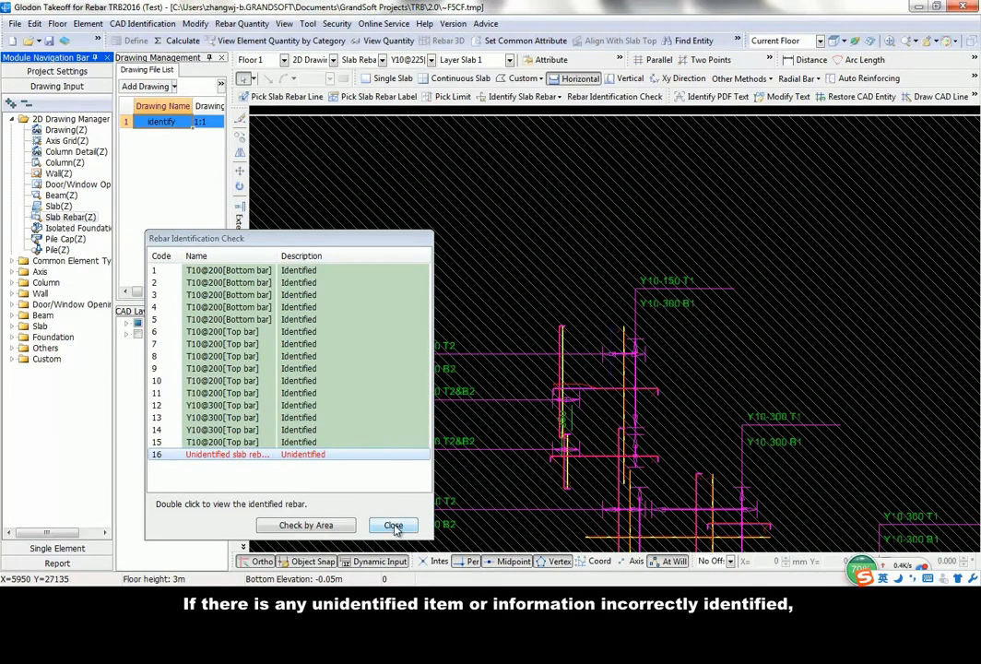
left_click(393, 524)
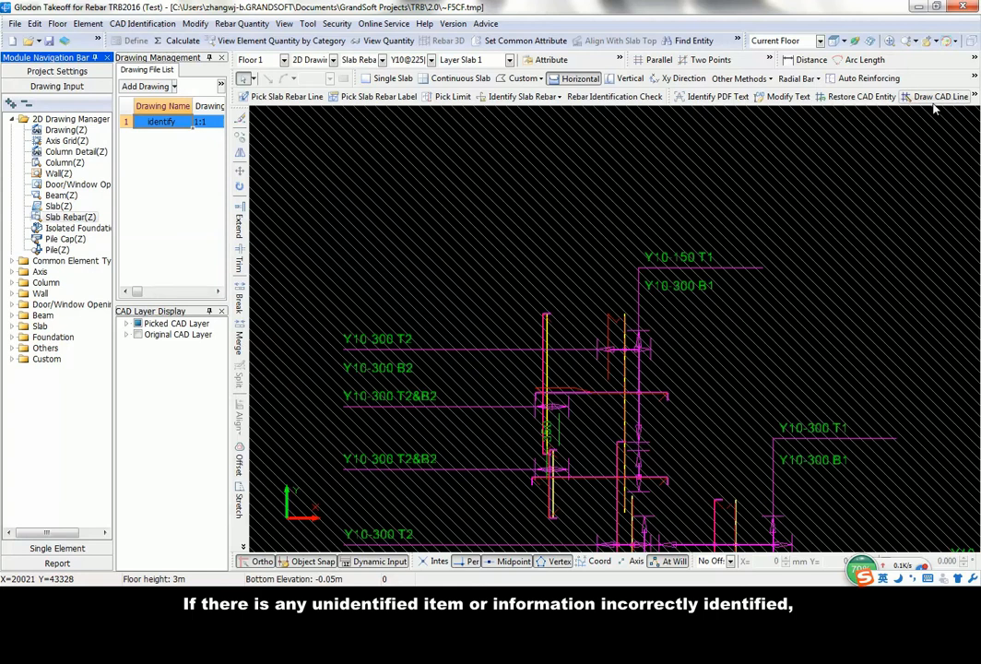